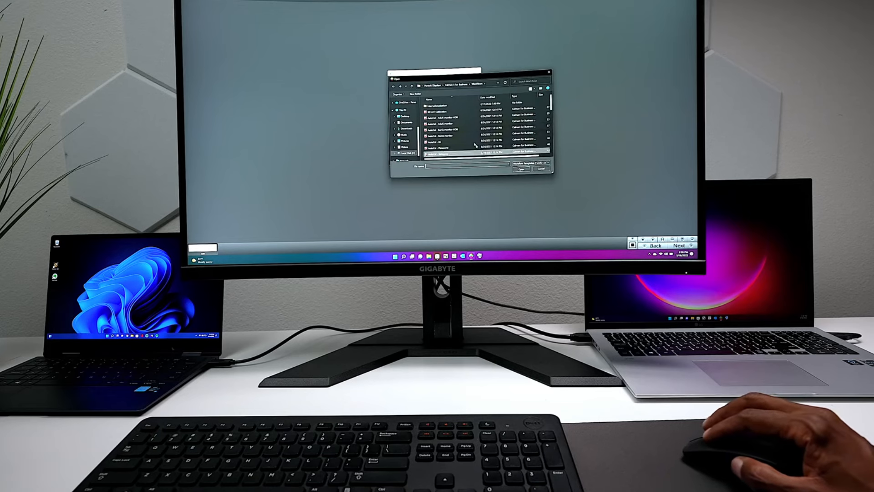
{"action": "left_click", "coordinate": [452, 121]}
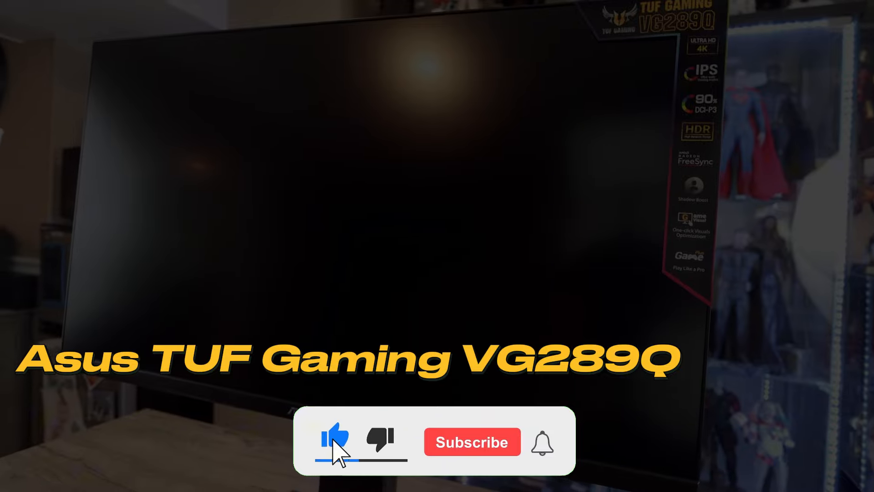
{"action": "left_click", "coordinate": [471, 441]}
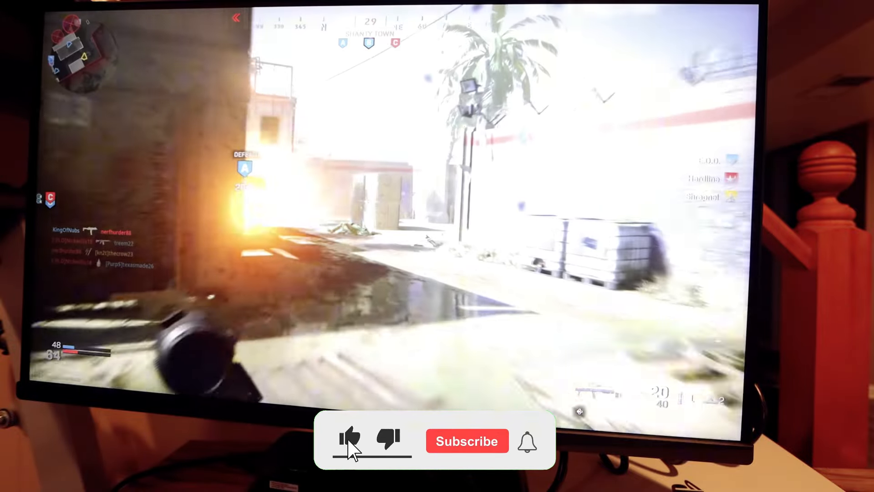
{"action": "left_click", "coordinate": [467, 441]}
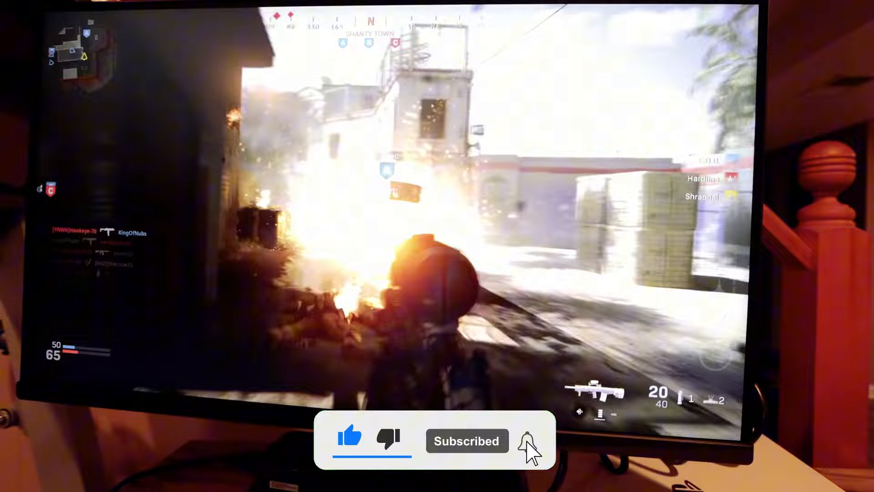
{"action": "left_click", "coordinate": [526, 440]}
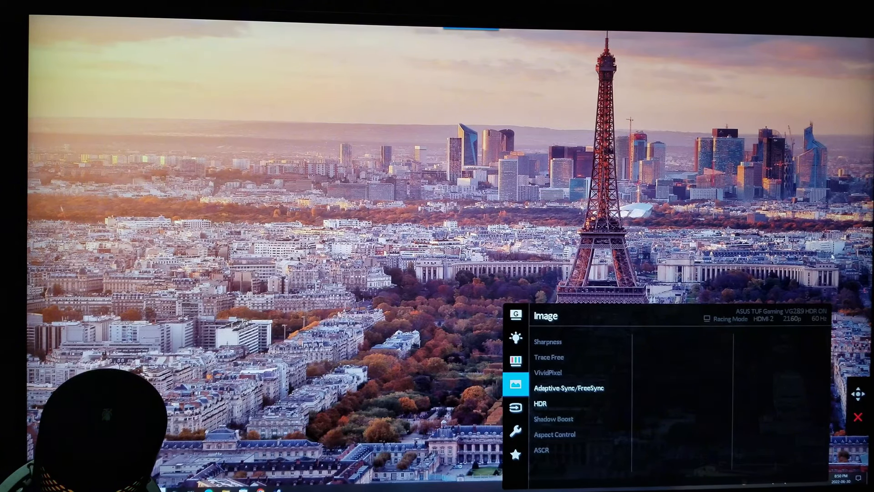
{"action": "left_click", "coordinate": [569, 387]}
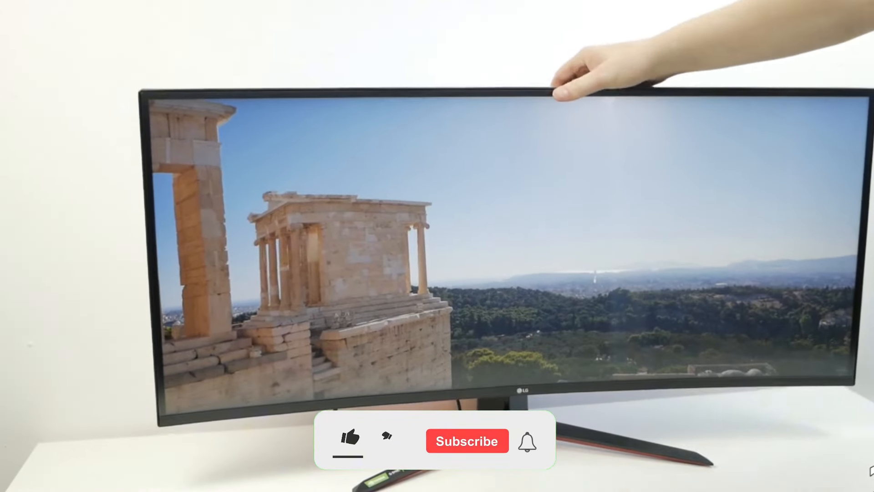
{"action": "left_click", "coordinate": [350, 441]}
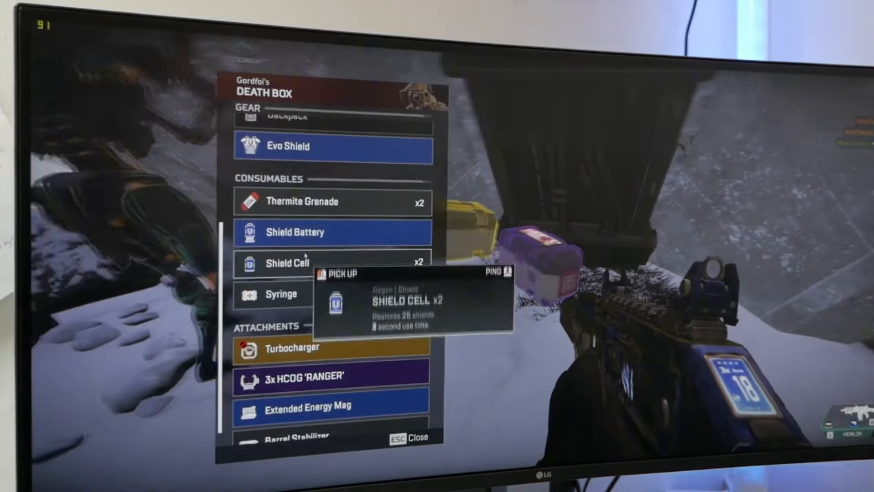
{"action": "key", "text": "Escape"}
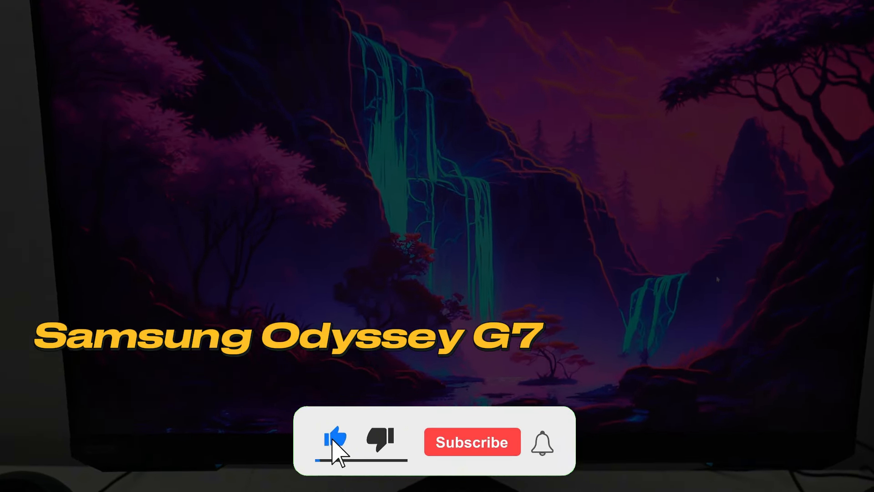
{"action": "left_click", "coordinate": [471, 442]}
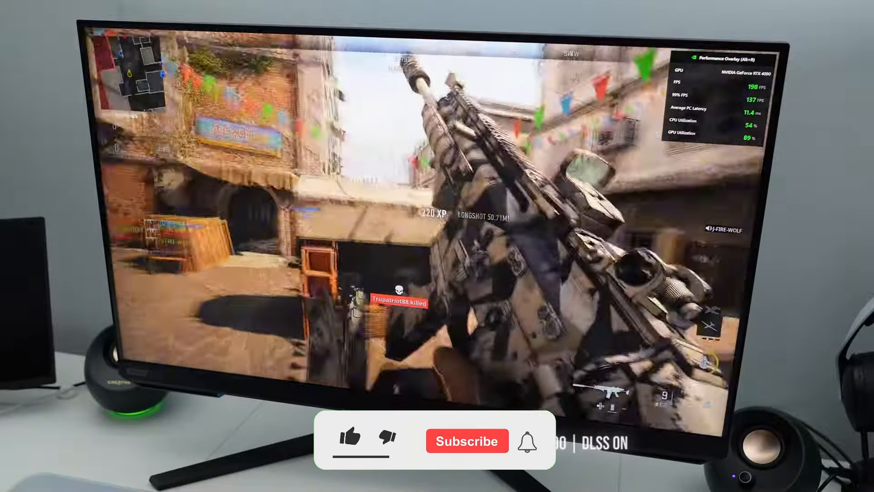
{"action": "left_click", "coordinate": [351, 440]}
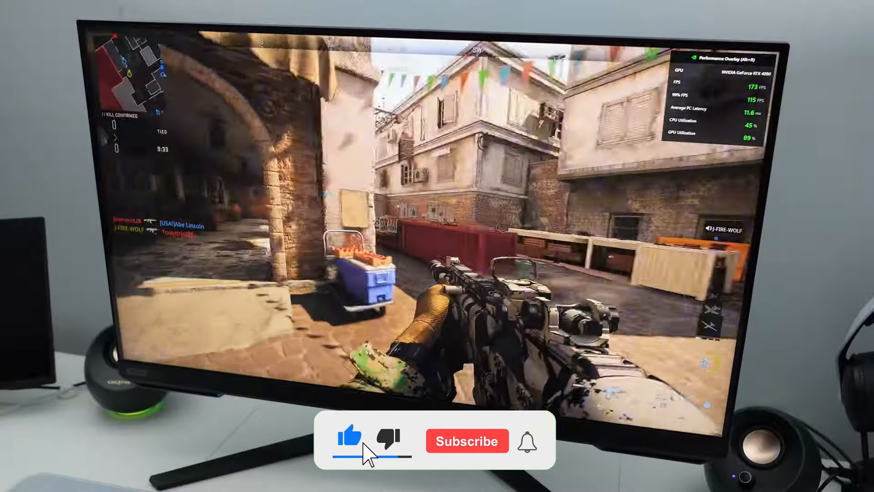
{"action": "left_click", "coordinate": [467, 441]}
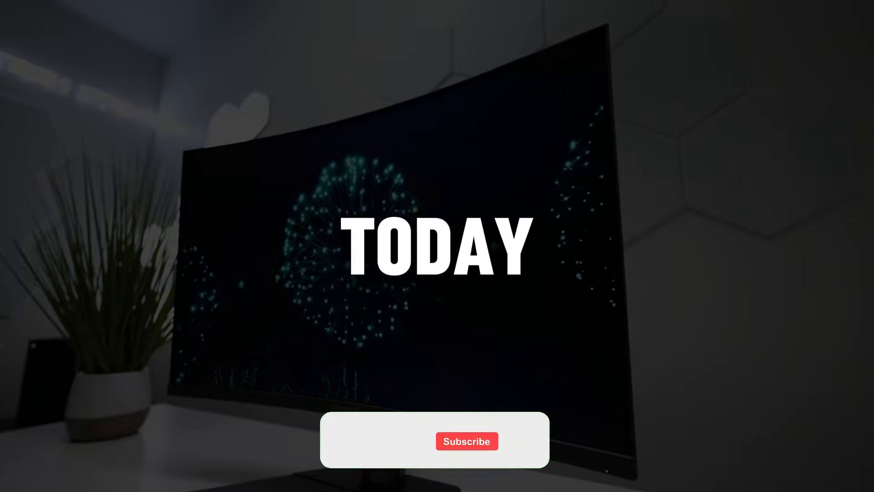
{"action": "left_click", "coordinate": [467, 441]}
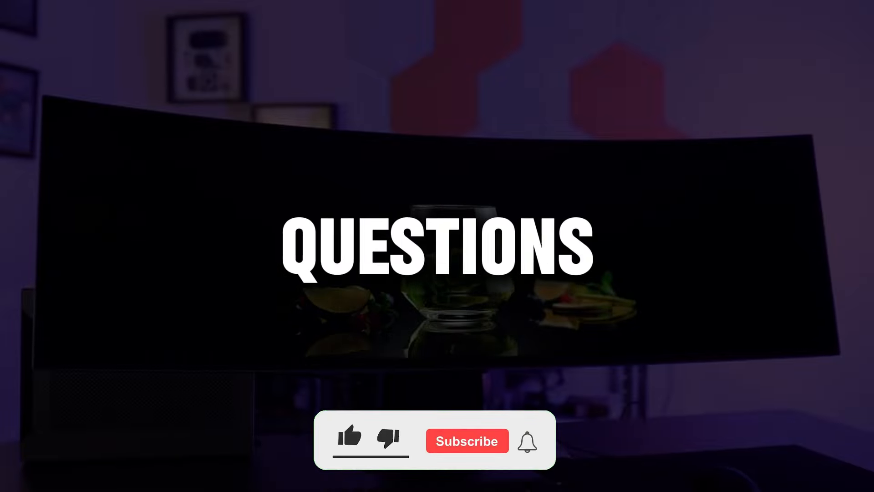
{"action": "left_click", "coordinate": [350, 440]}
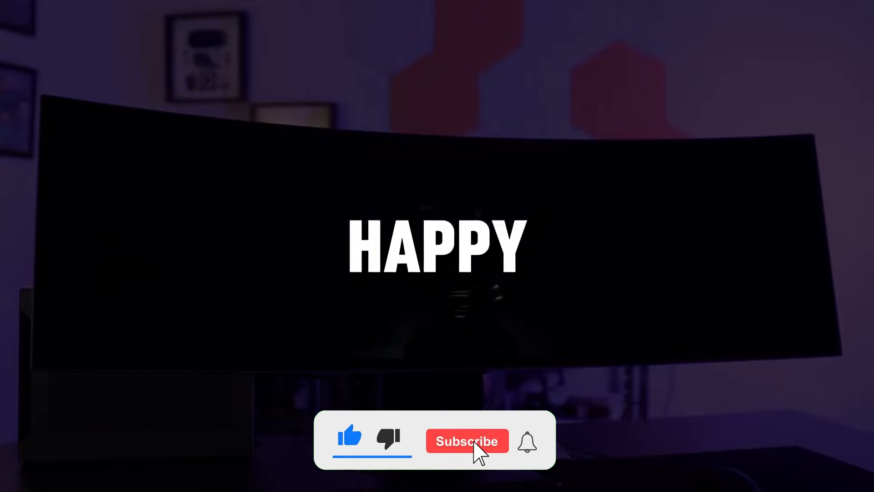